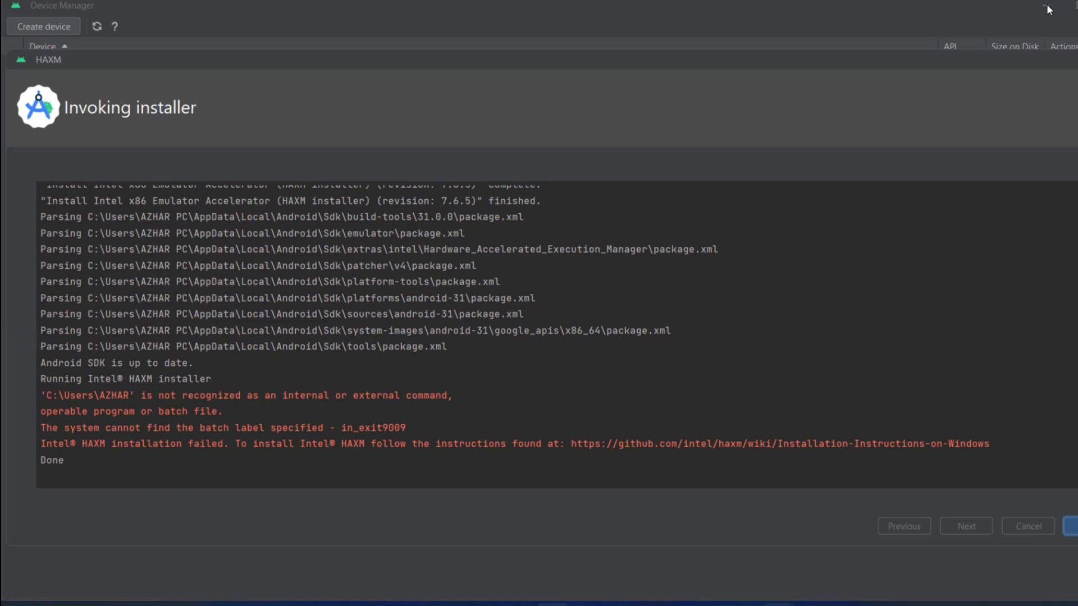
mouse_move(147, 7)
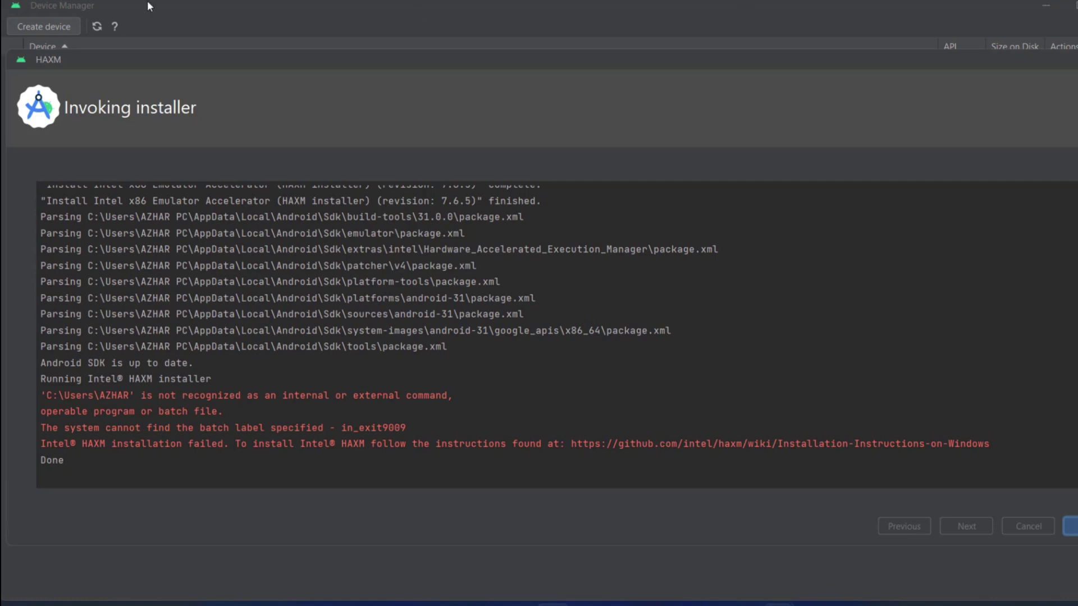
mouse_move(160, 440)
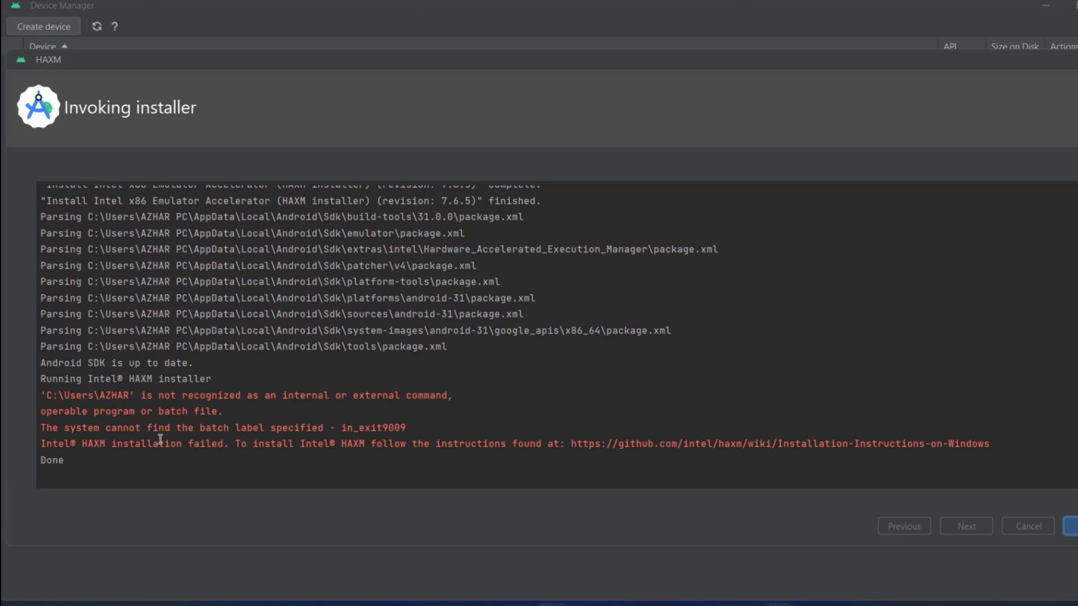
mouse_move(1048, 19)
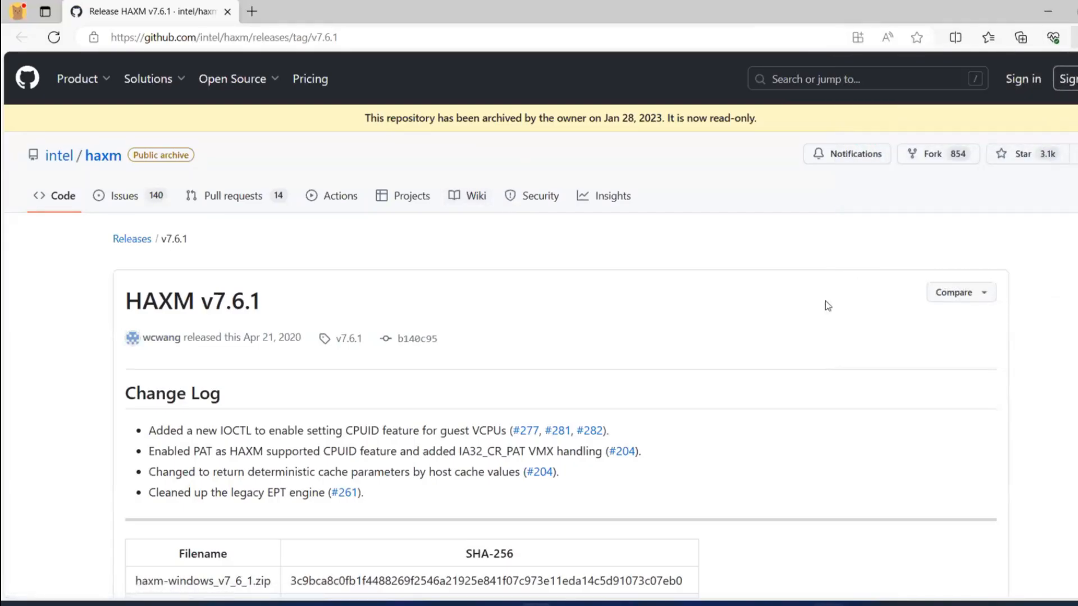
Step: Scroll through the intel/haxm releases list and their Assets download files
scroll(down, 3)
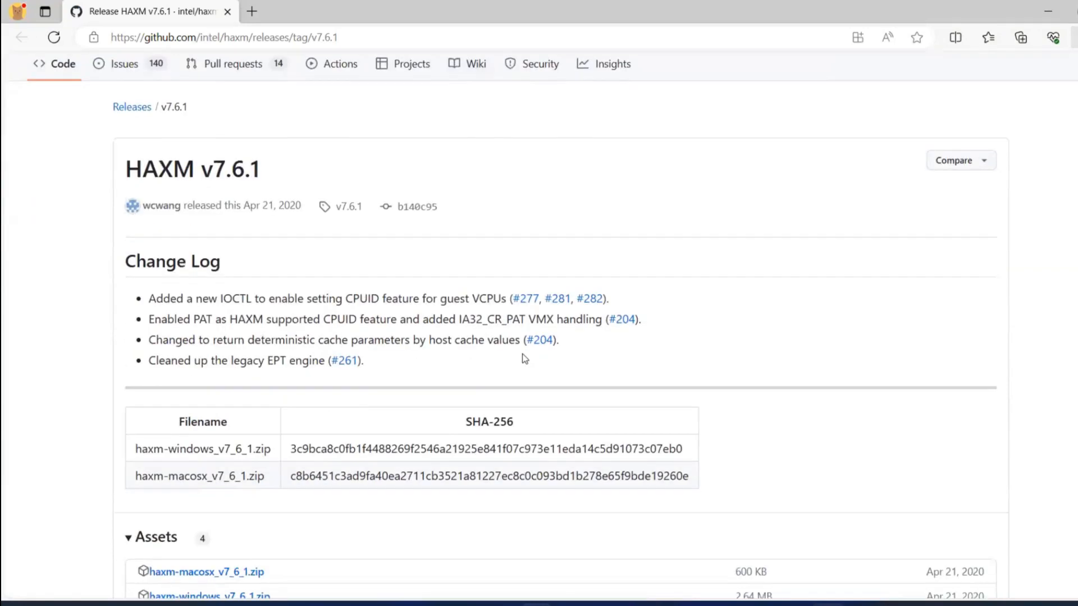
scroll(down, 3)
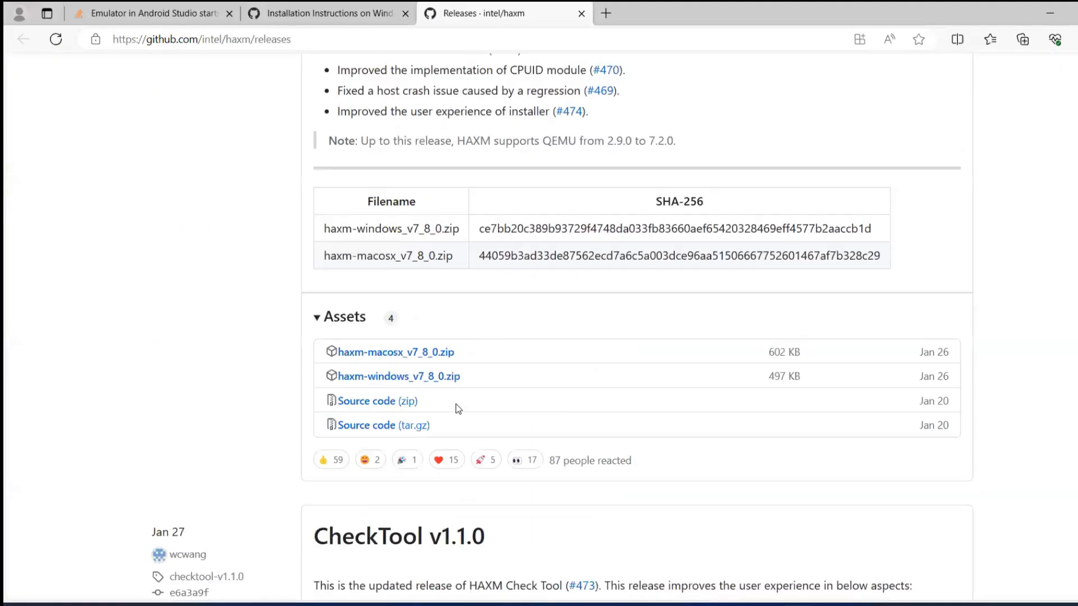
scroll(down, 3)
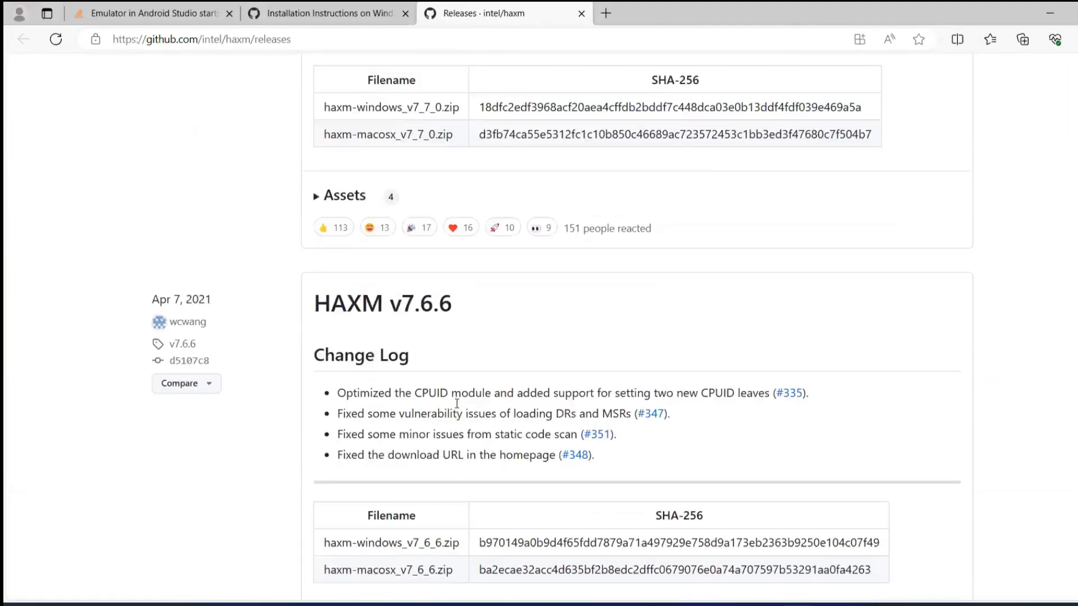
scroll(down, 3)
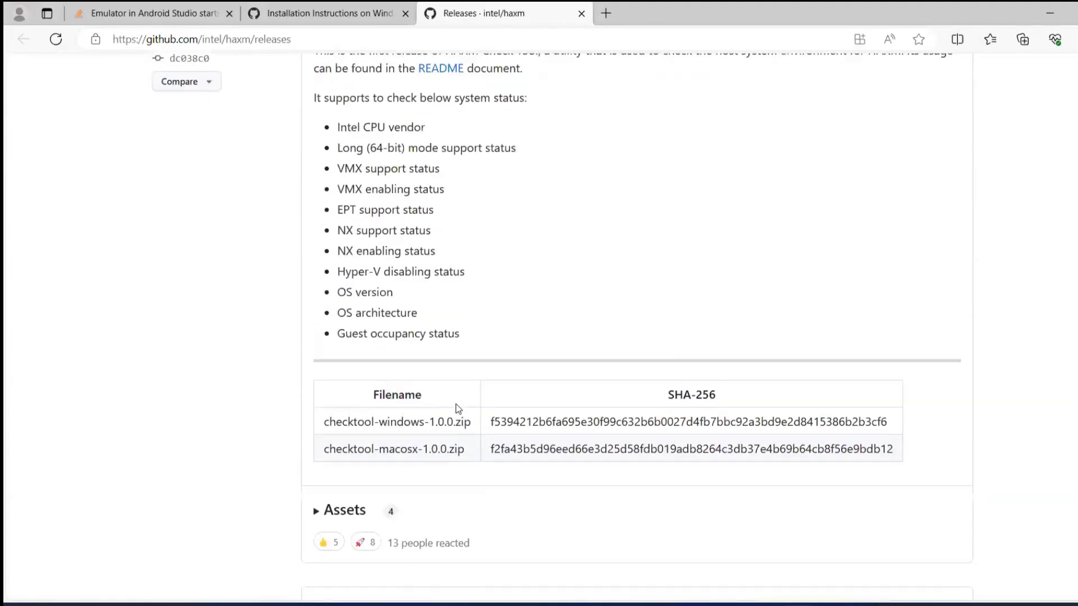
scroll(down, 3)
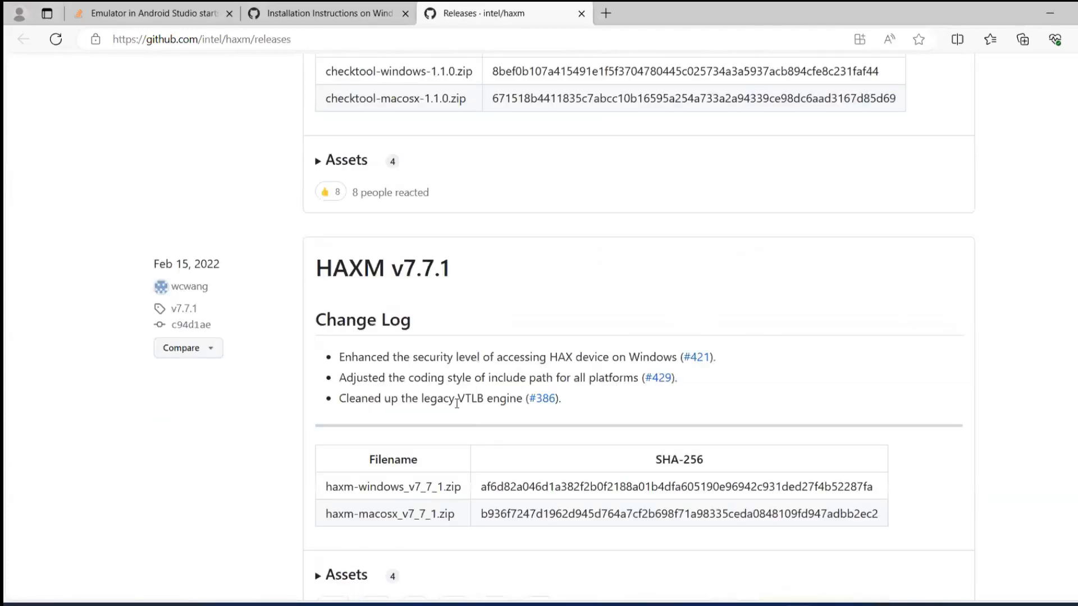
scroll(up, 3)
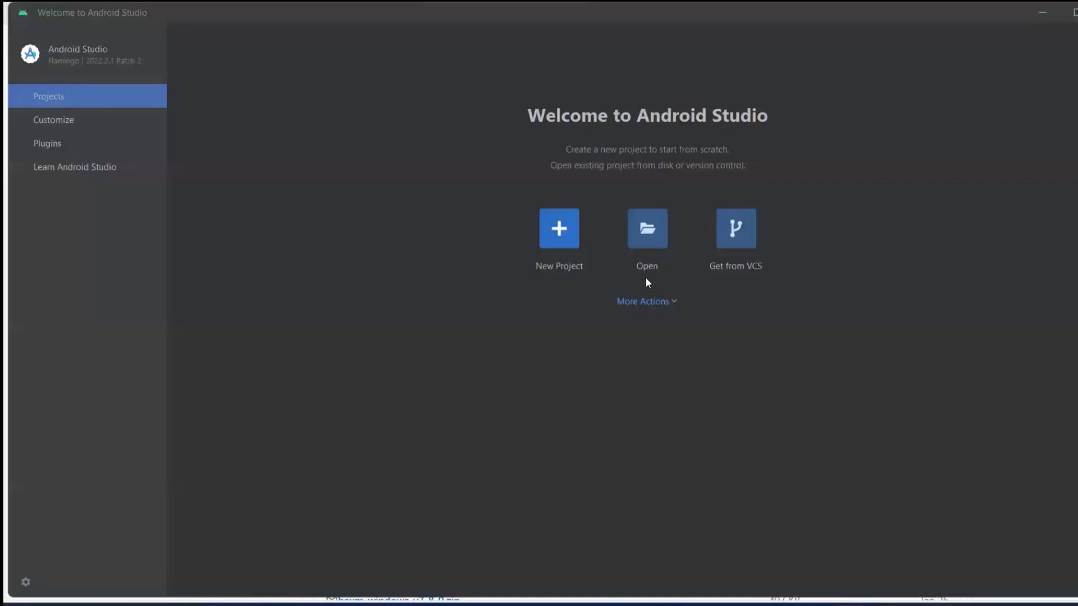
Step: Reach the Virtual Device Manager via More Actions on the welcome screen
click(642, 301)
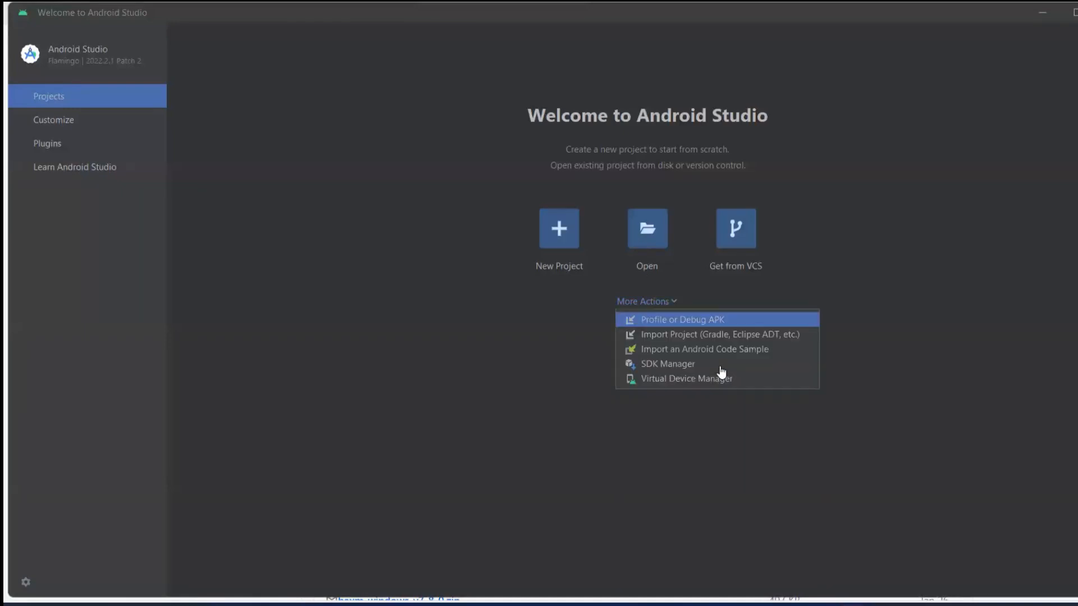
click(716, 386)
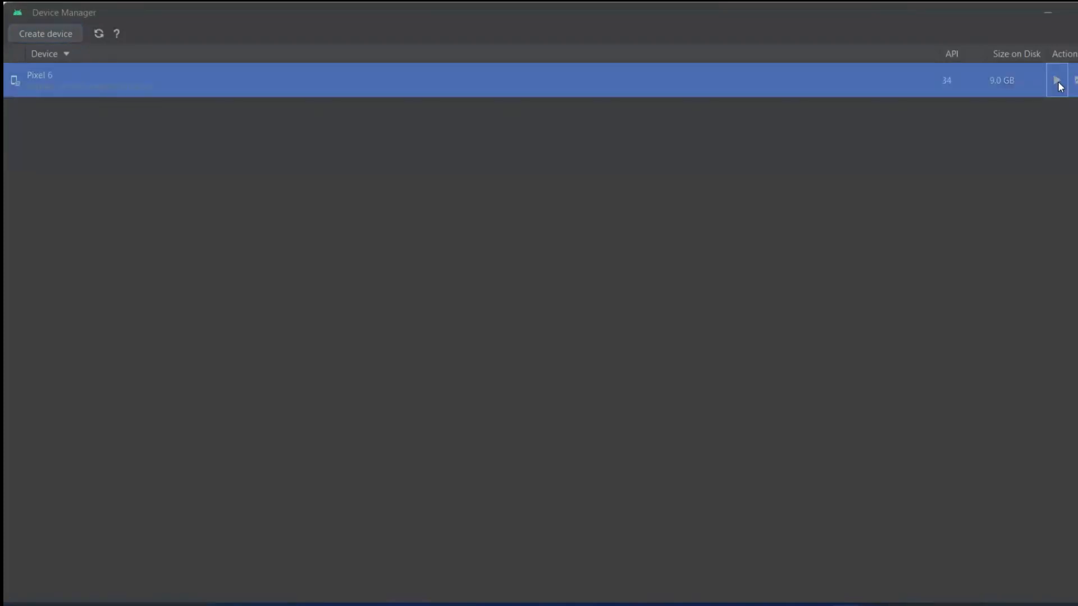
Step: Run the Pixel 6 (API 34) virtual device so the emulator begins booting
click(1056, 80)
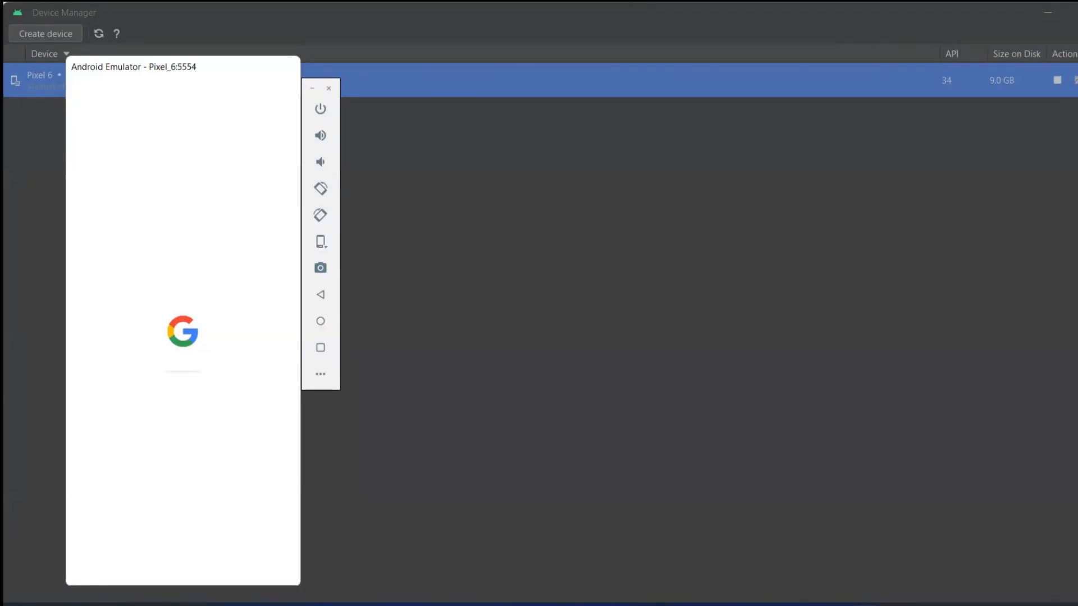
mouse_move(843, 497)
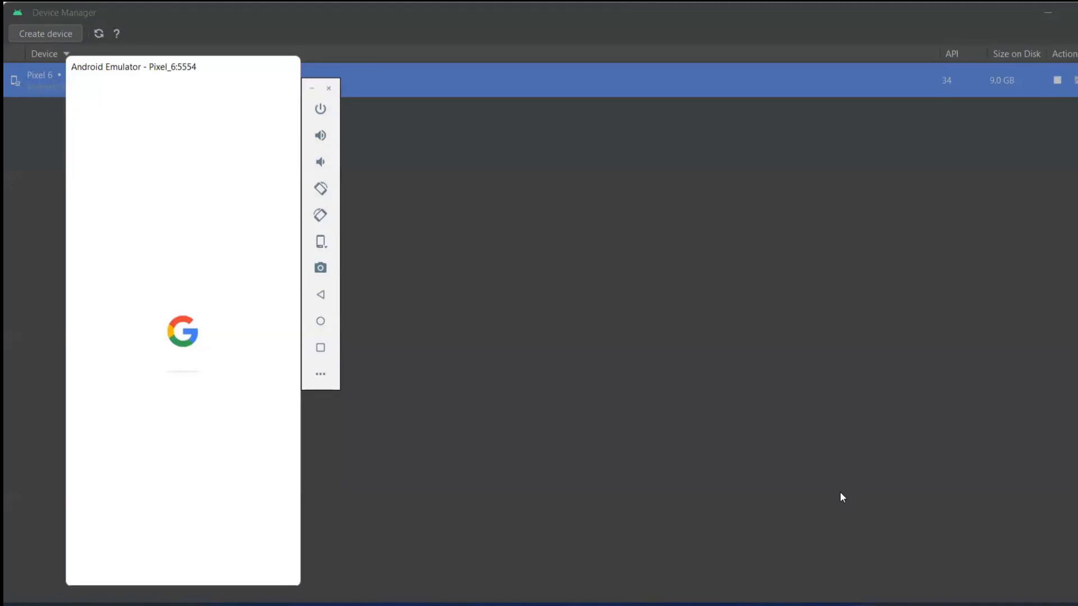